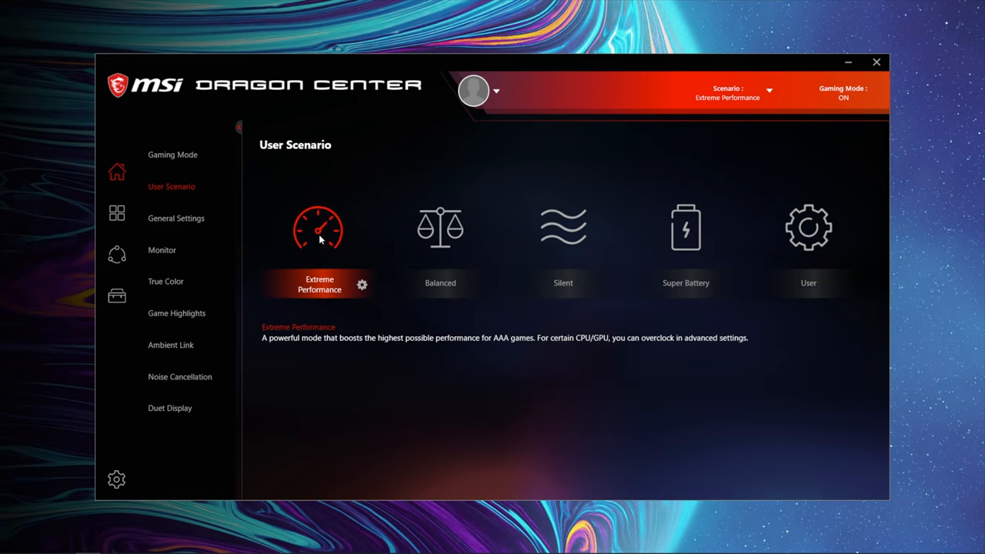
Choose the User scenario with Turbo performance and open the Advanced CPU fan curve editor (0–76%)
{"action": "left_click", "coordinate": [361, 284]}
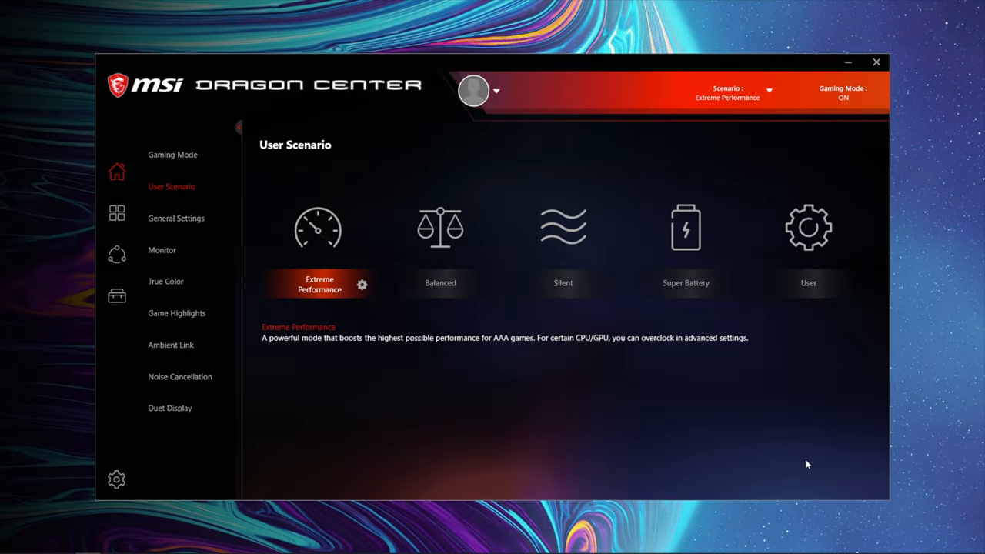
{"action": "left_click", "coordinate": [362, 284]}
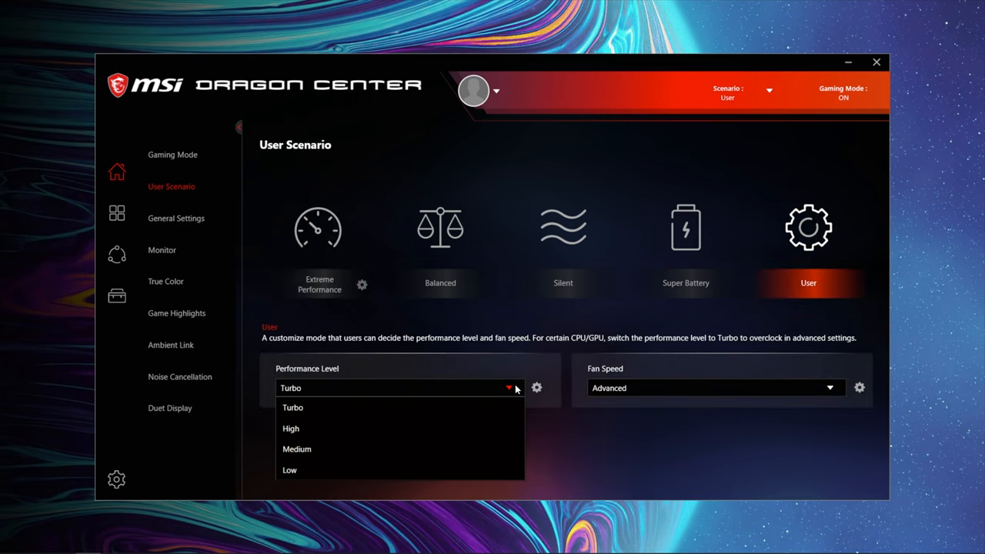
{"action": "left_click", "coordinate": [536, 388]}
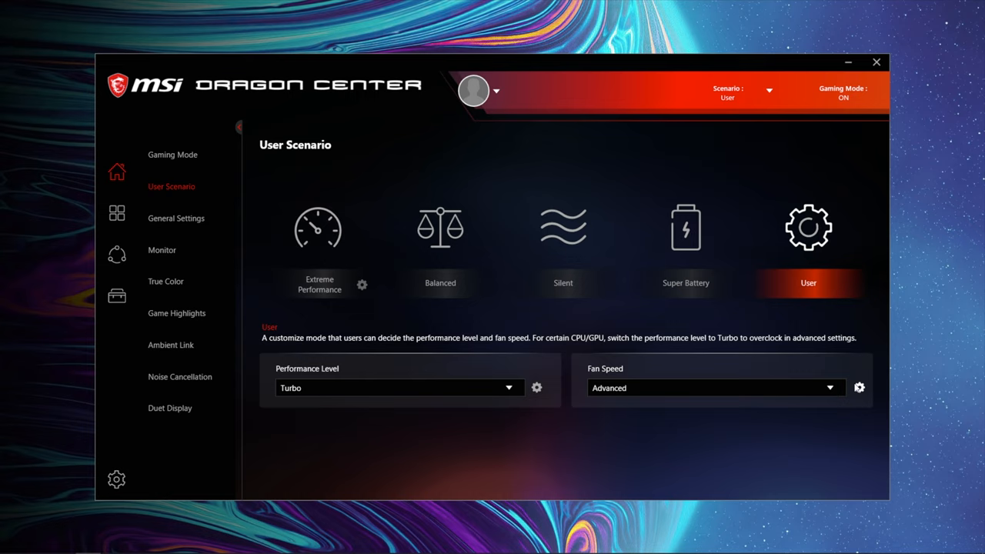
{"action": "left_click", "coordinate": [858, 387]}
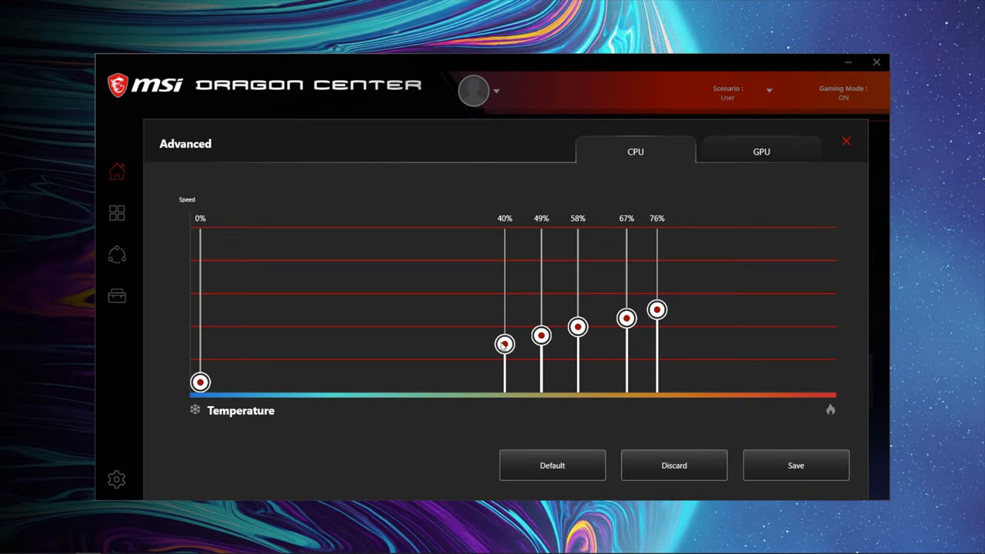